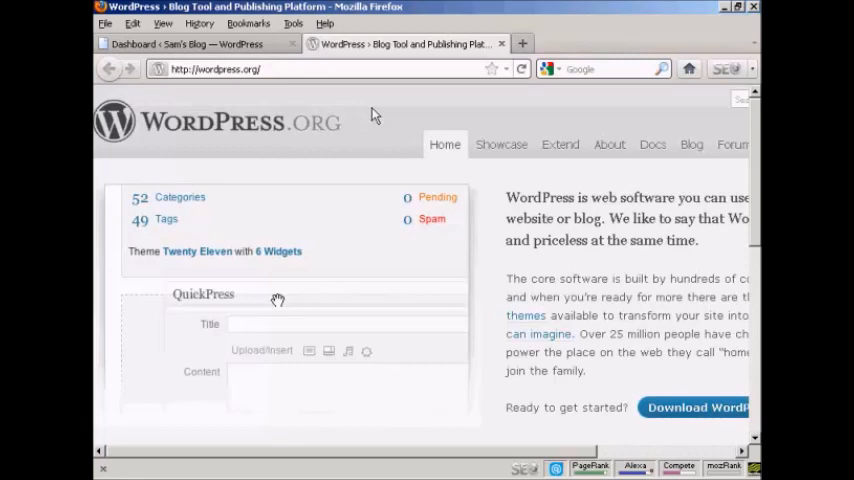
mouse_move(276, 84)
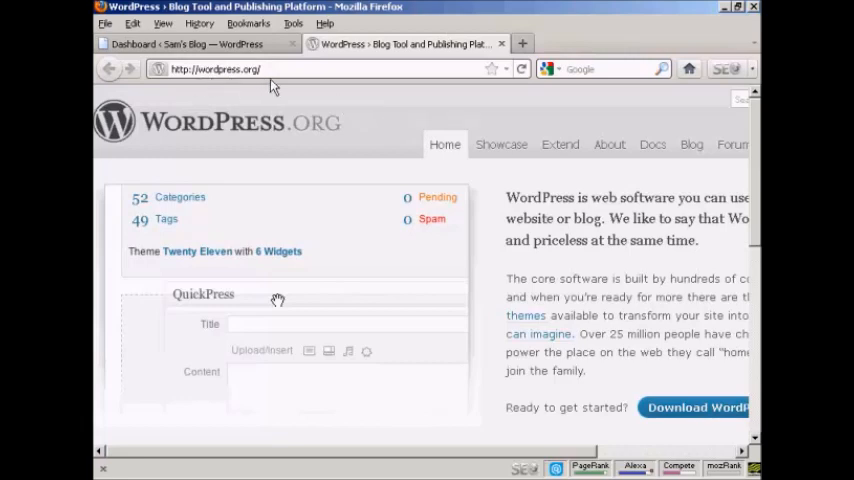
mouse_move(320, 92)
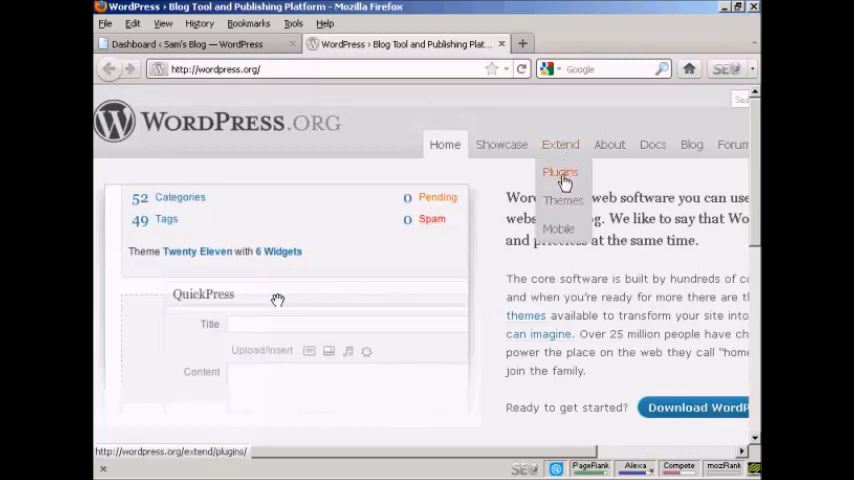
- Go to the Plugins directory from the Extend menu on WordPress.org
left_click(560, 172)
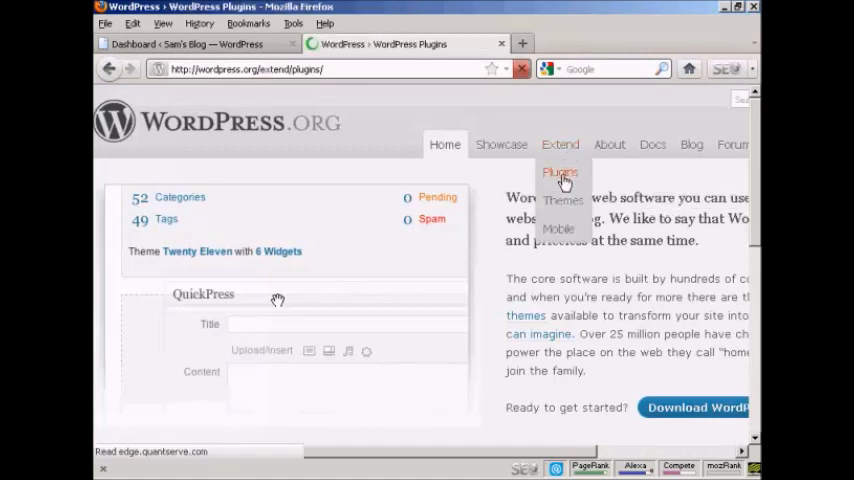
- Sort the plugin directory by Most Popular and enter 'facebook' as the search term
left_click(560, 172)
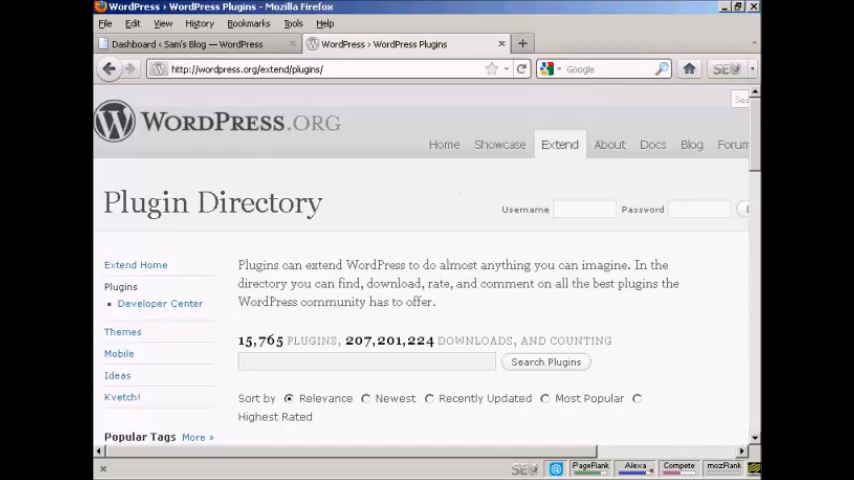
scroll("down", 3)
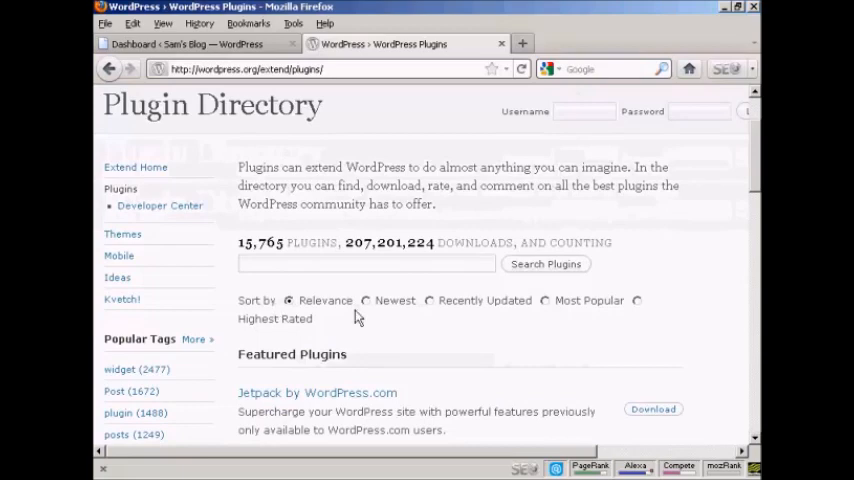
left_click(366, 300)
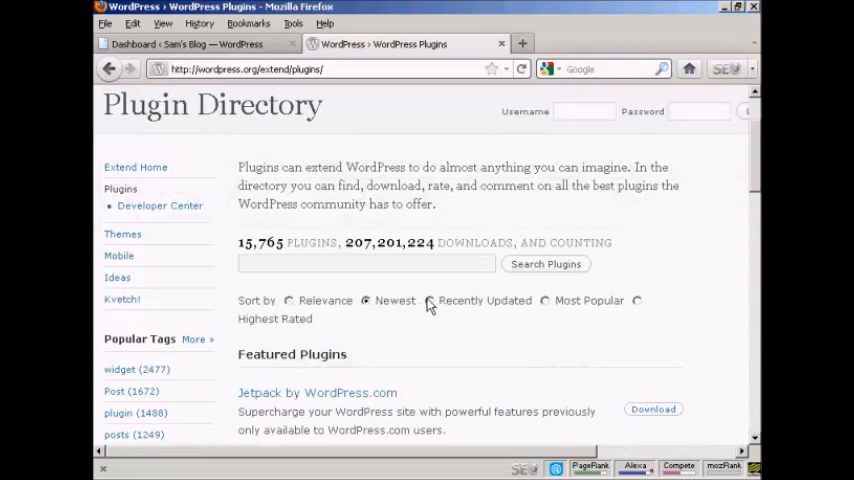
mouse_move(548, 308)
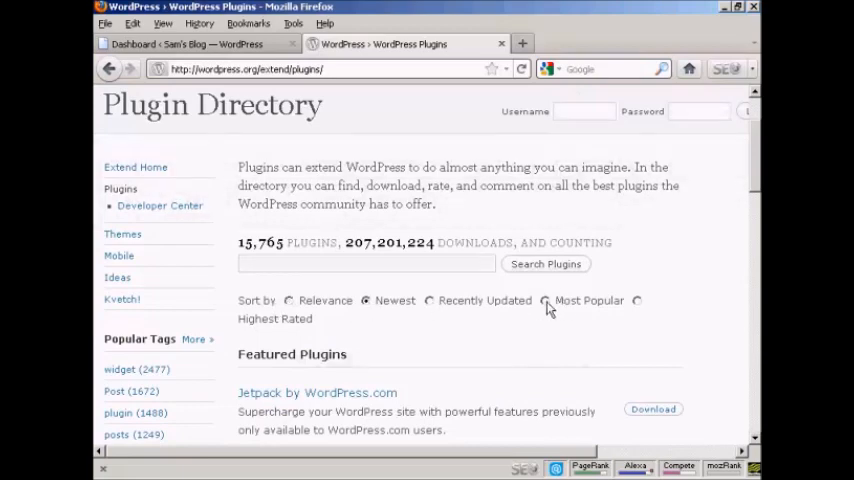
left_click(544, 300)
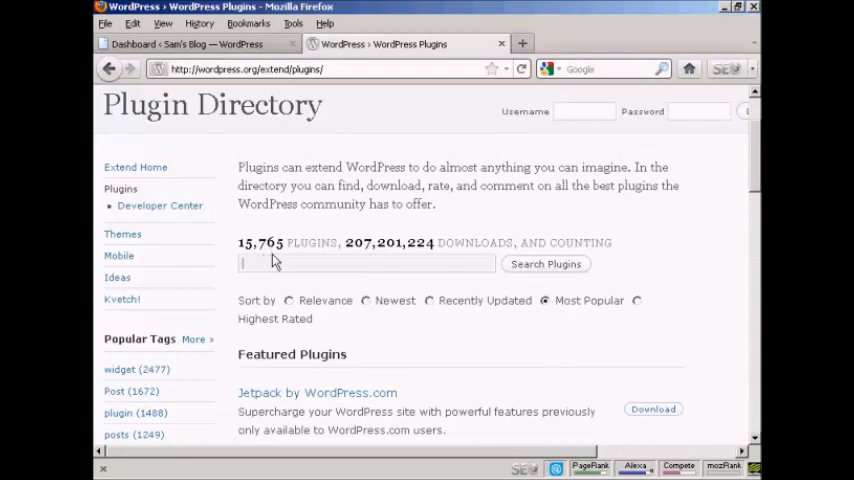
type("facebl")
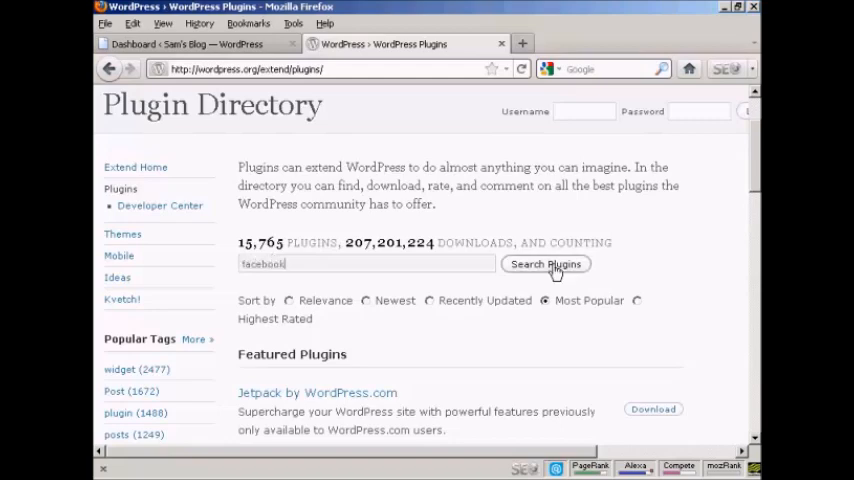
- Search for facebook plugins and choose Jetpack by WordPress.com from the results
left_click(546, 264)
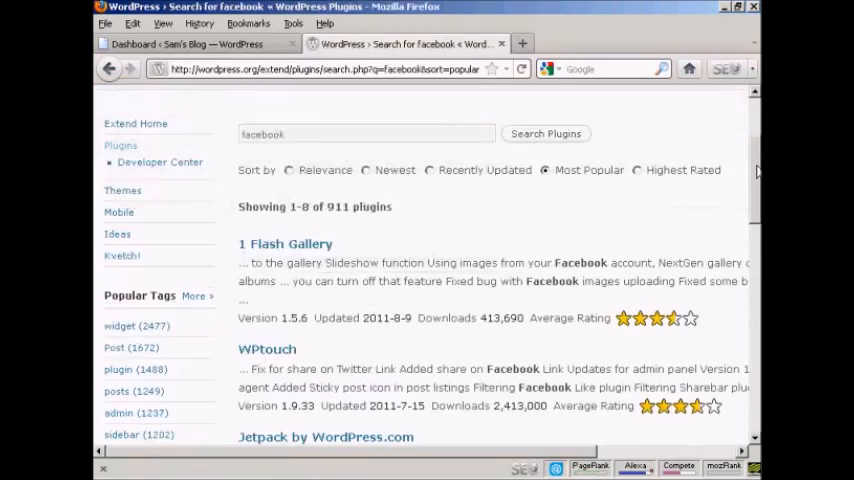
scroll("down", 3)
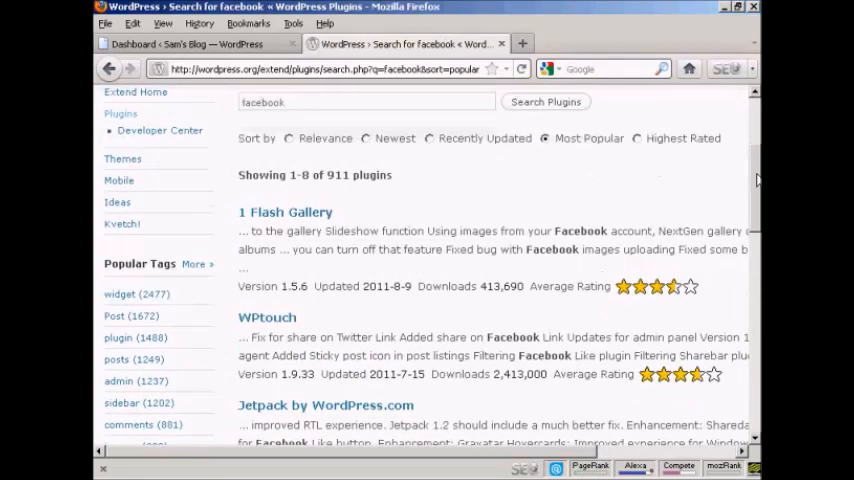
scroll("down", 3)
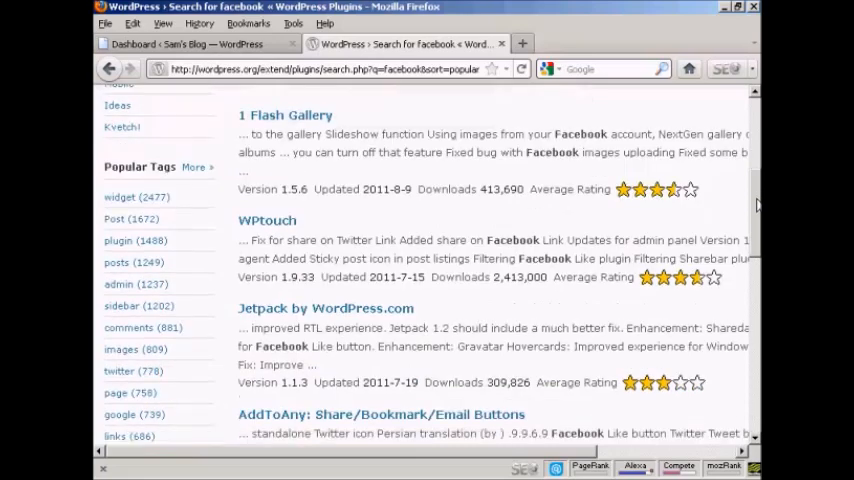
scroll("down", 3)
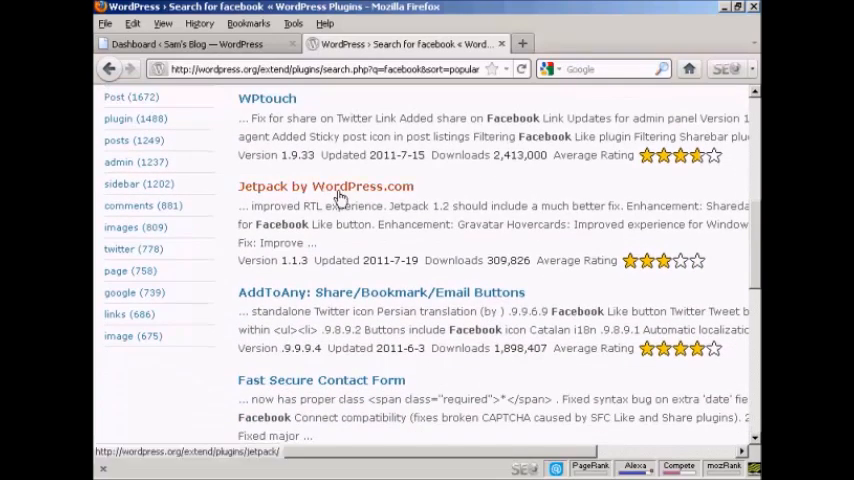
mouse_move(360, 192)
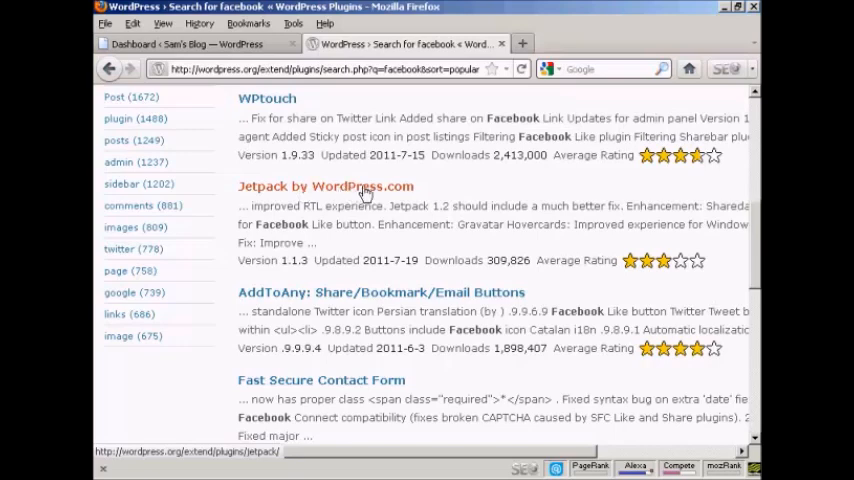
left_click(324, 186)
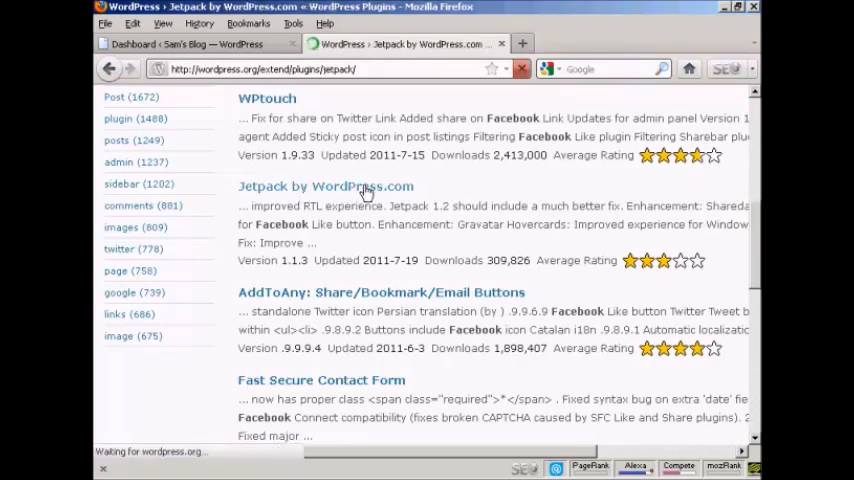
left_click(324, 188)
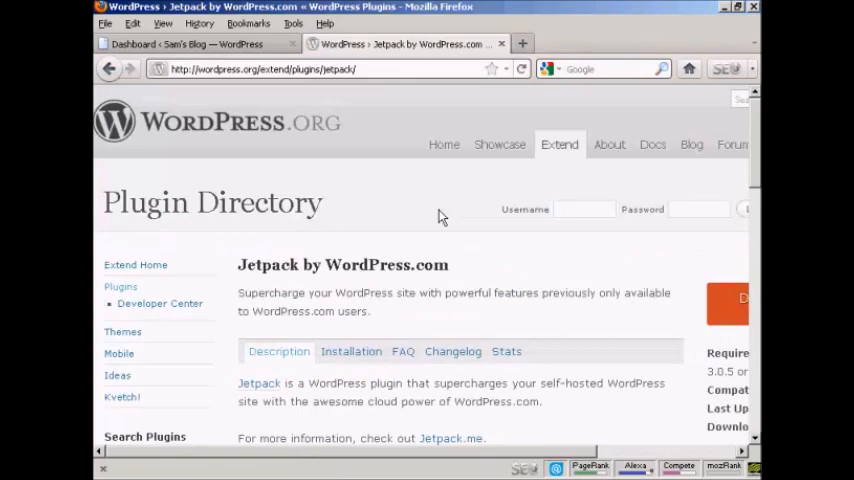
mouse_move(436, 228)
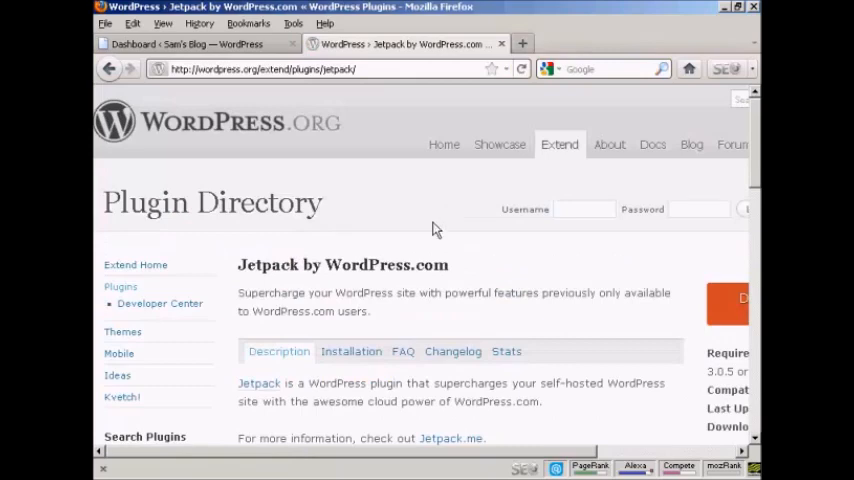
scroll("down", 3)
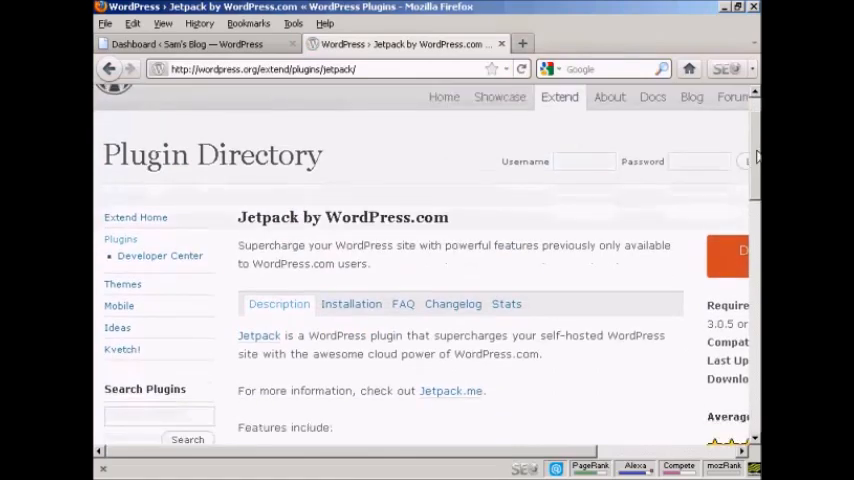
scroll("right", 3)
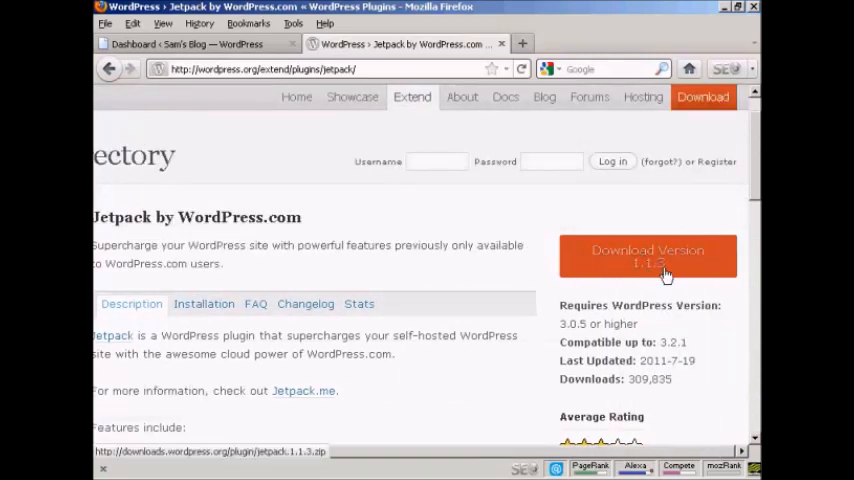
left_click(648, 256)
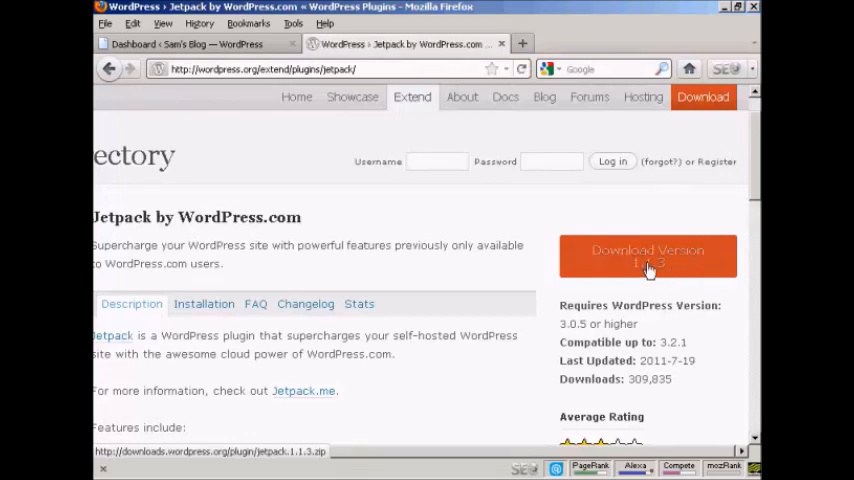
- Save jetpack.1.1.3.zip to the computer and dismiss the finished Downloads window
left_click(648, 256)
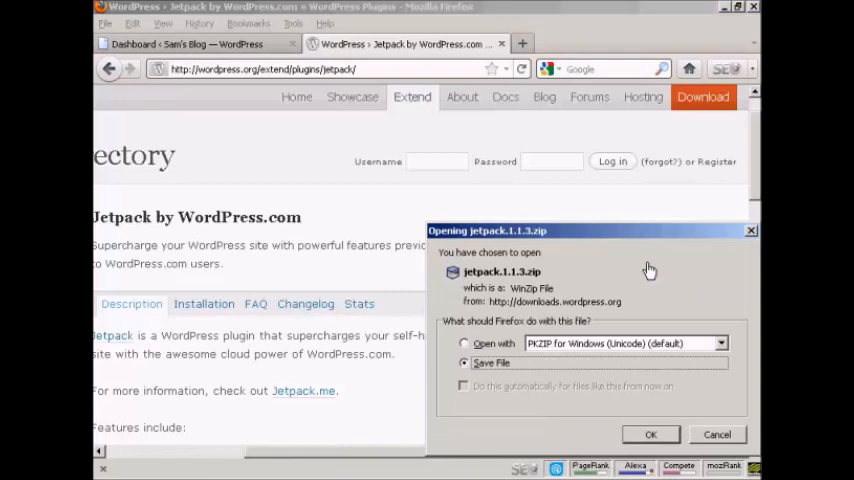
mouse_move(652, 438)
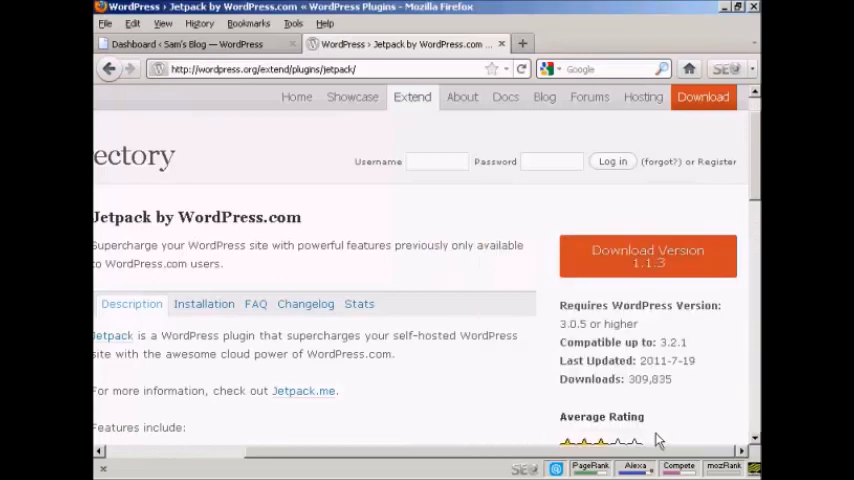
left_click(648, 256)
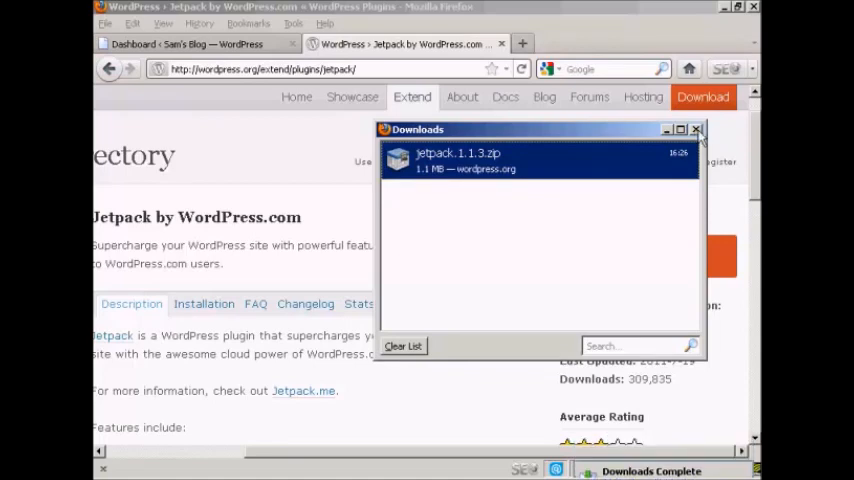
left_click(696, 128)
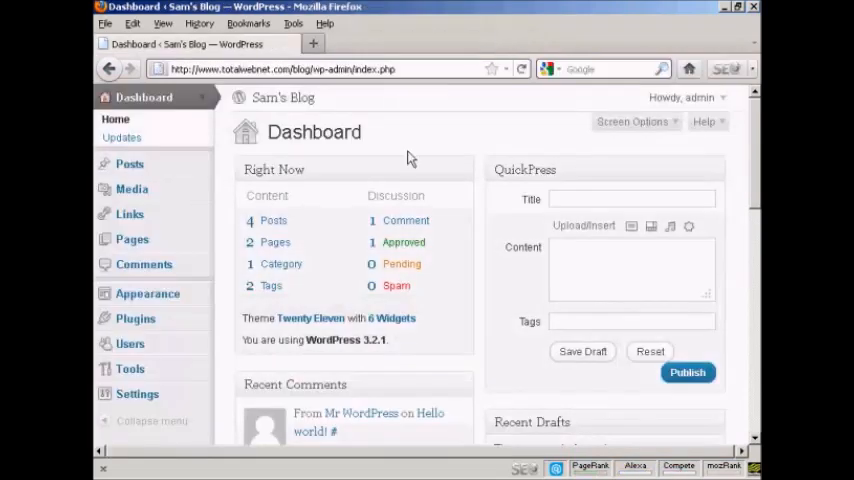
mouse_move(432, 128)
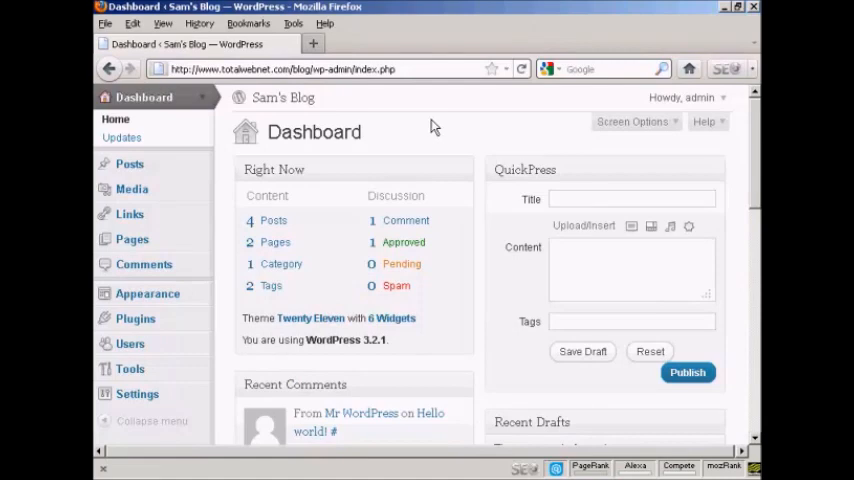
mouse_move(234, 244)
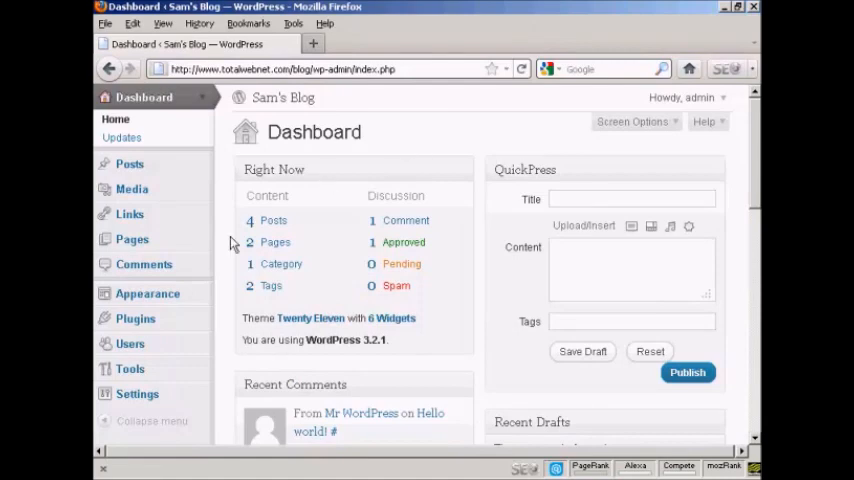
- Show the blog's installed plugins list from the dashboard sidebar
left_click(136, 318)
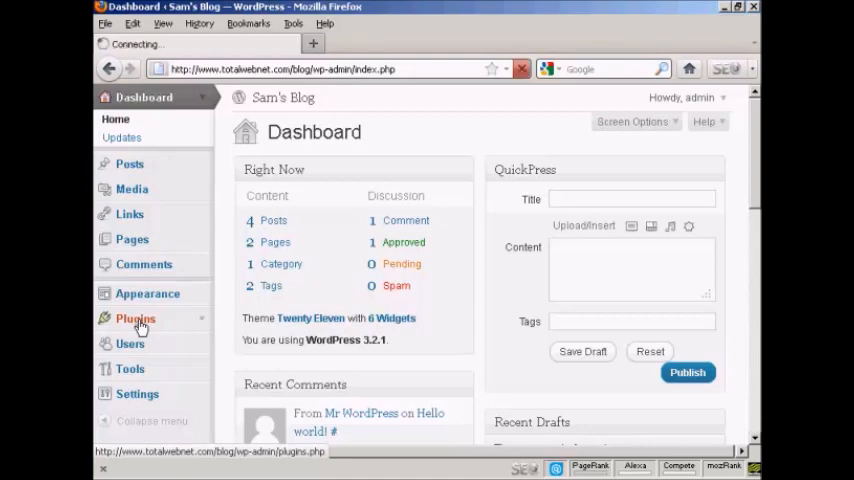
left_click(136, 318)
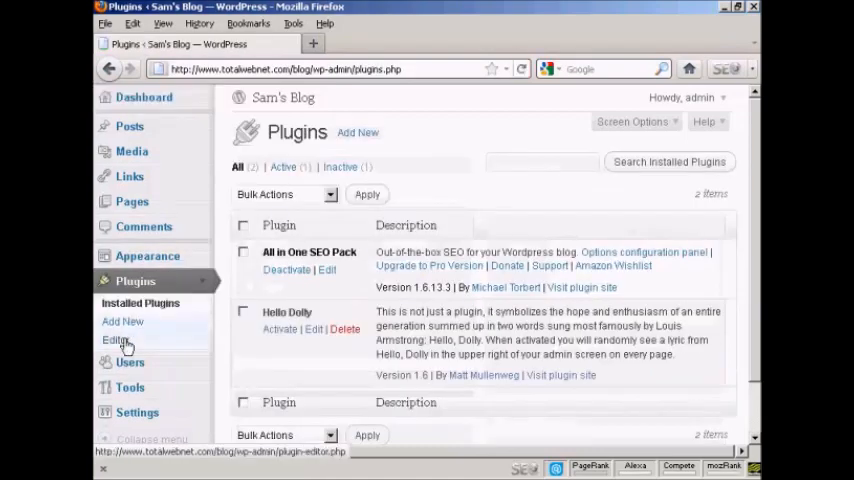
- Go to Add New plugins and switch to the Upload form for .zip installs
left_click(122, 320)
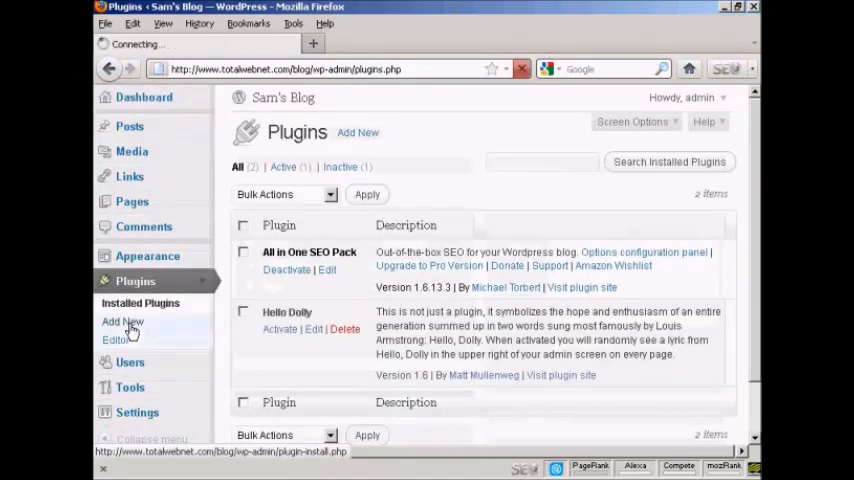
left_click(124, 320)
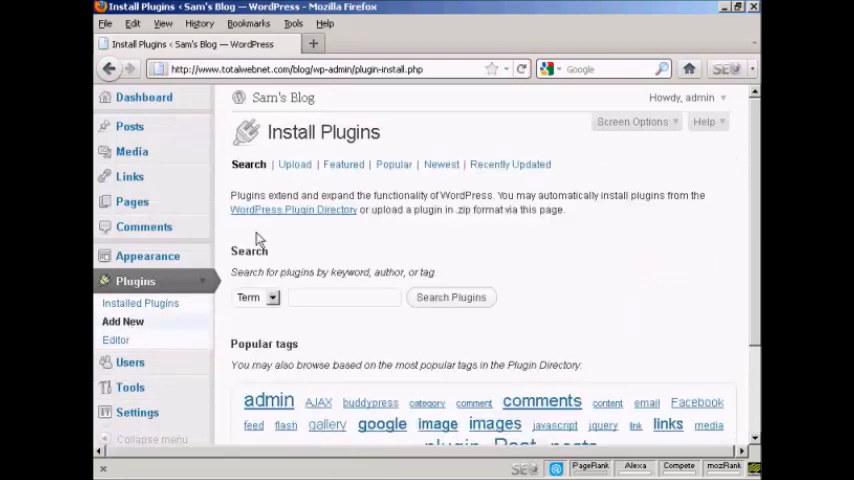
mouse_move(350, 144)
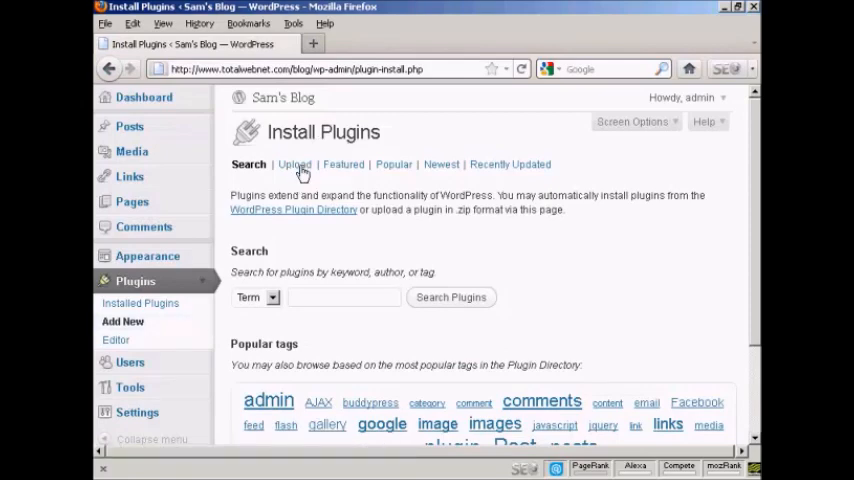
left_click(294, 164)
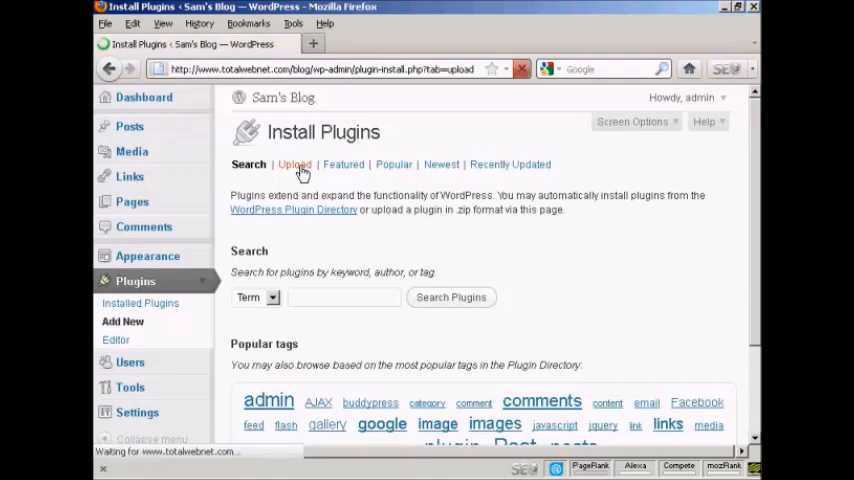
left_click(292, 164)
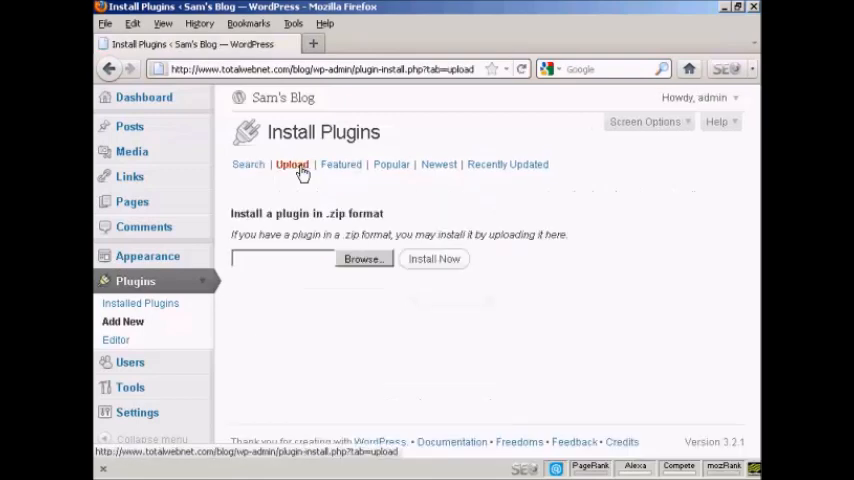
mouse_move(376, 258)
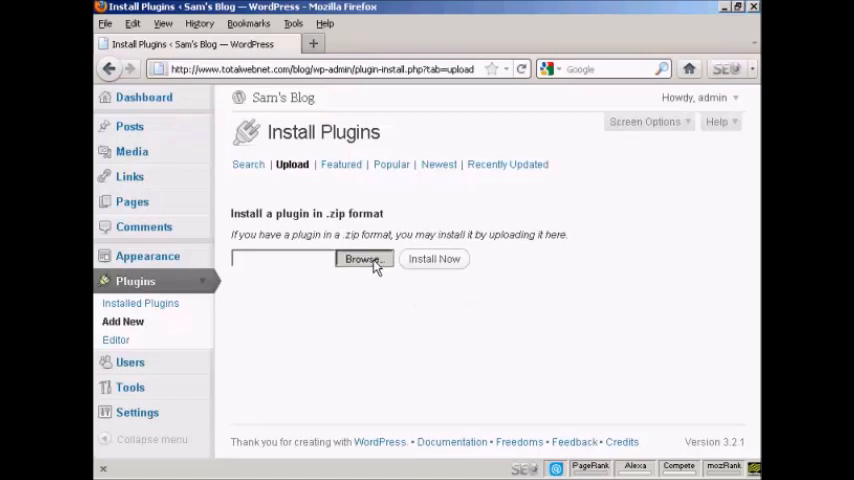
- Pick jetpack.1.1.3.zip from the Wordpress_Plugins folder as the upload file
left_click(364, 260)
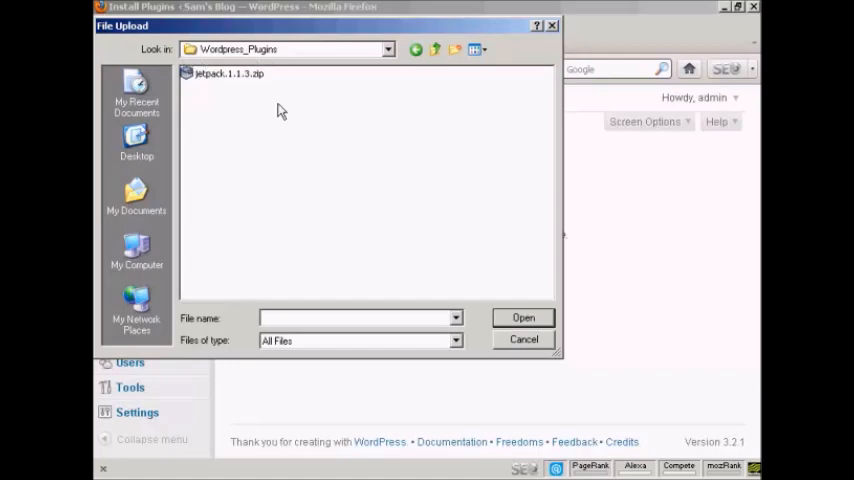
left_click(228, 72)
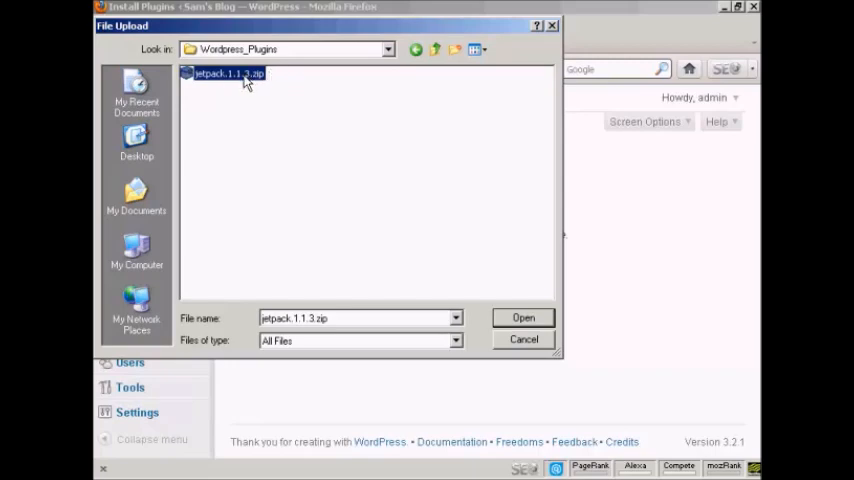
mouse_move(230, 92)
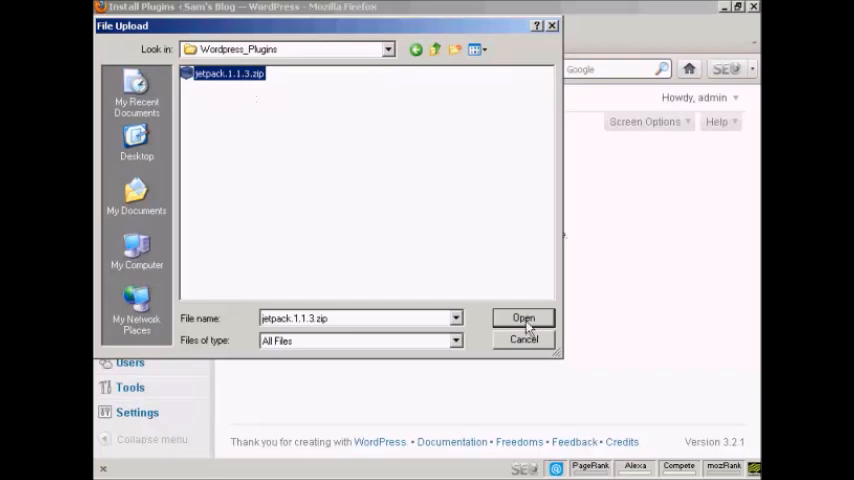
left_click(524, 318)
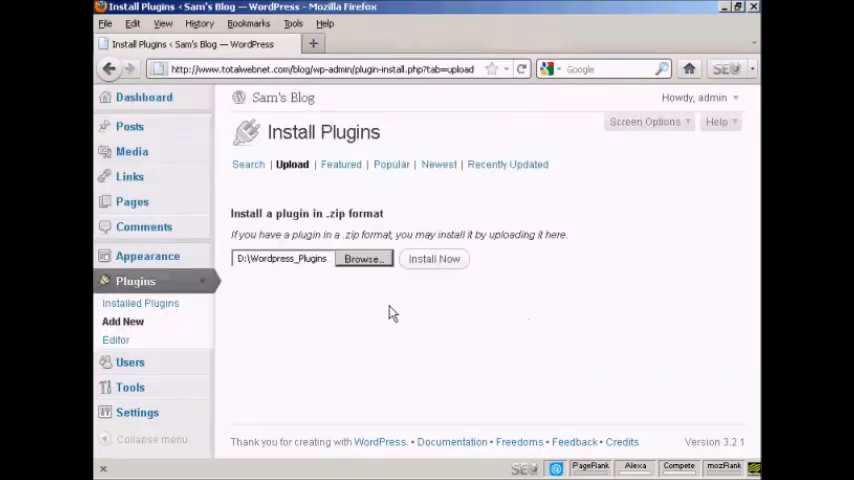
- Install Jetpack from the uploaded zip and activate the newly installed plugin
left_click(434, 260)
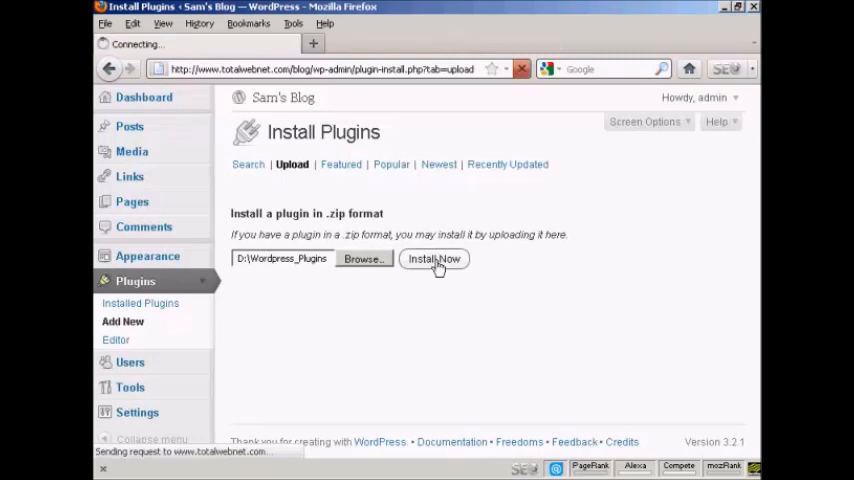
left_click(432, 260)
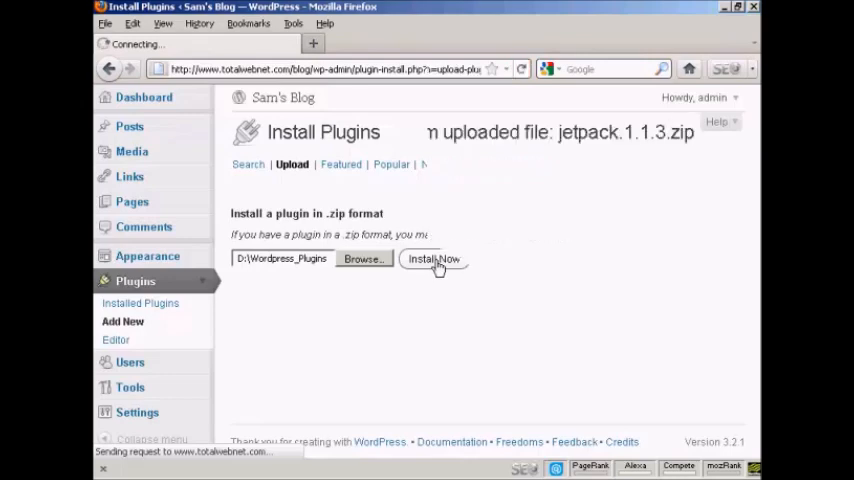
left_click(434, 260)
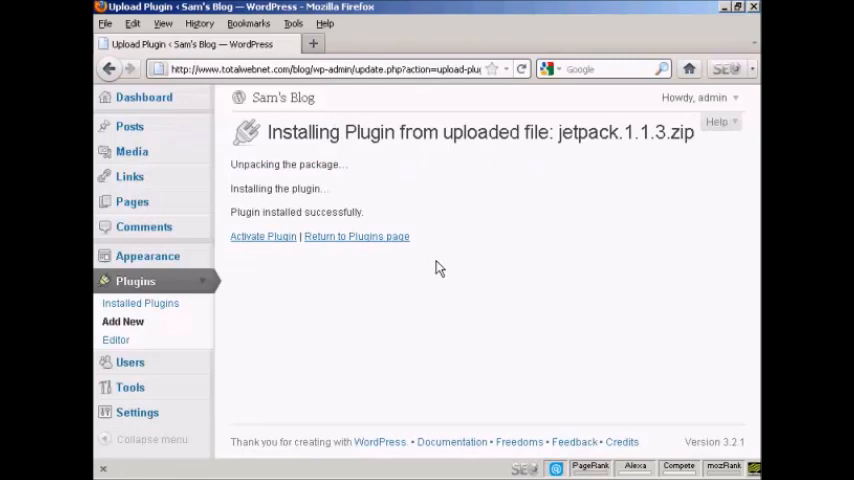
mouse_move(268, 240)
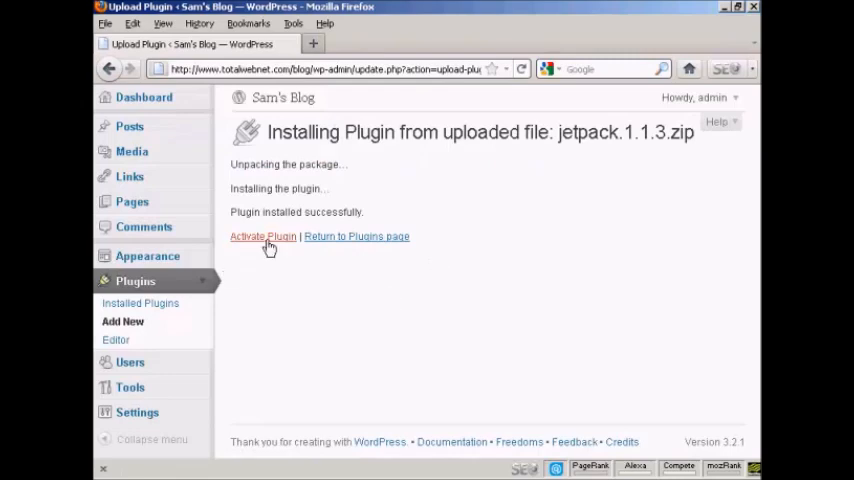
mouse_move(264, 240)
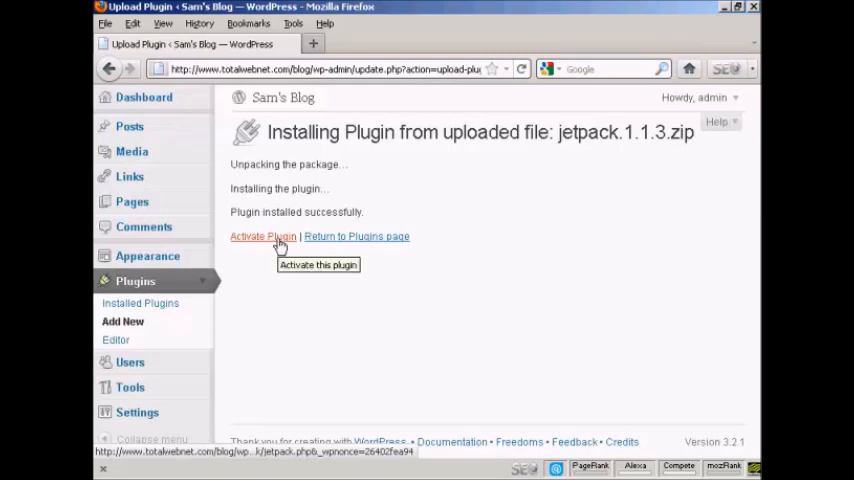
left_click(264, 236)
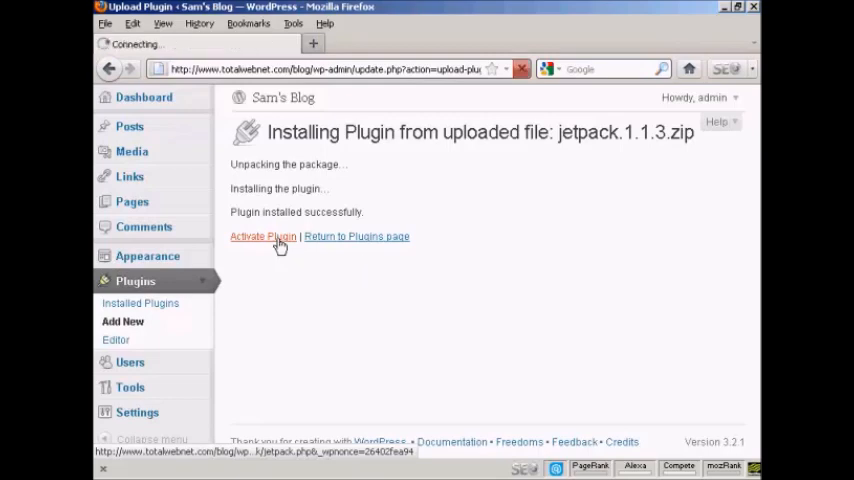
- Start connecting Jetpack to WordPress.com from the banner on the Plugins page
left_click(264, 236)
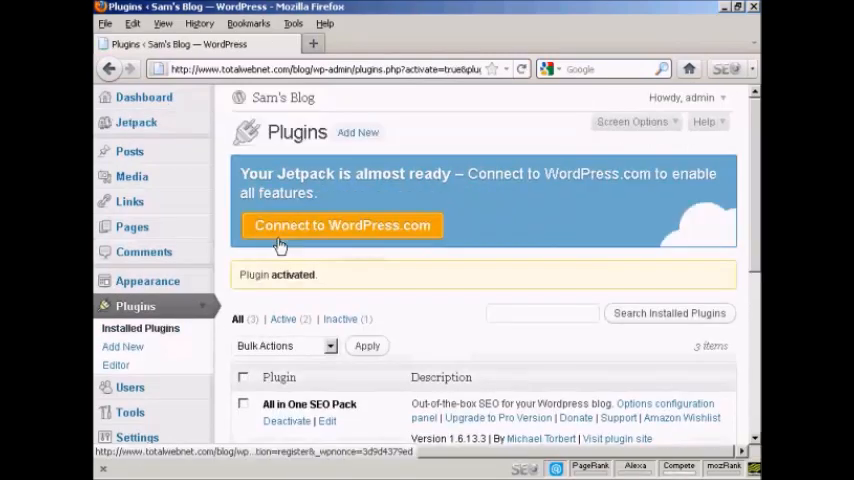
mouse_move(296, 258)
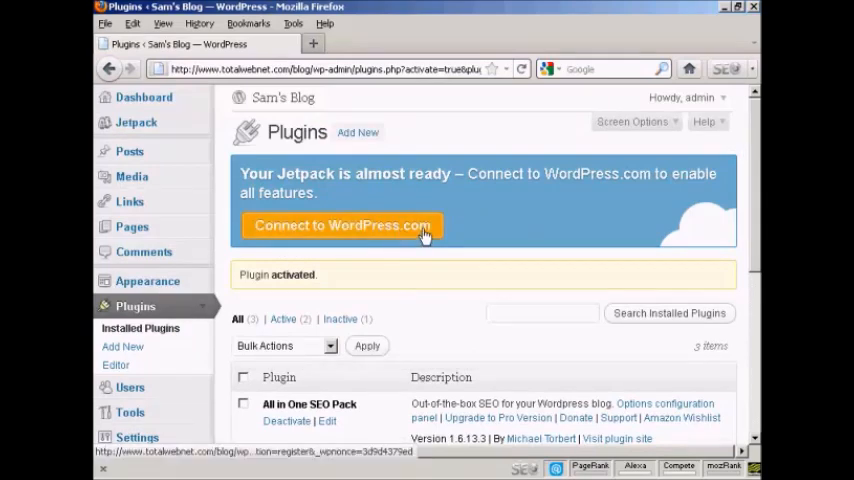
mouse_move(382, 224)
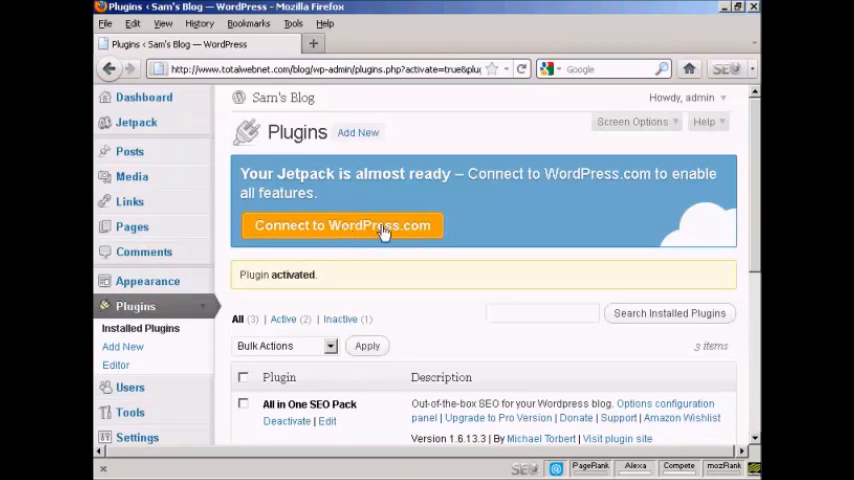
left_click(342, 224)
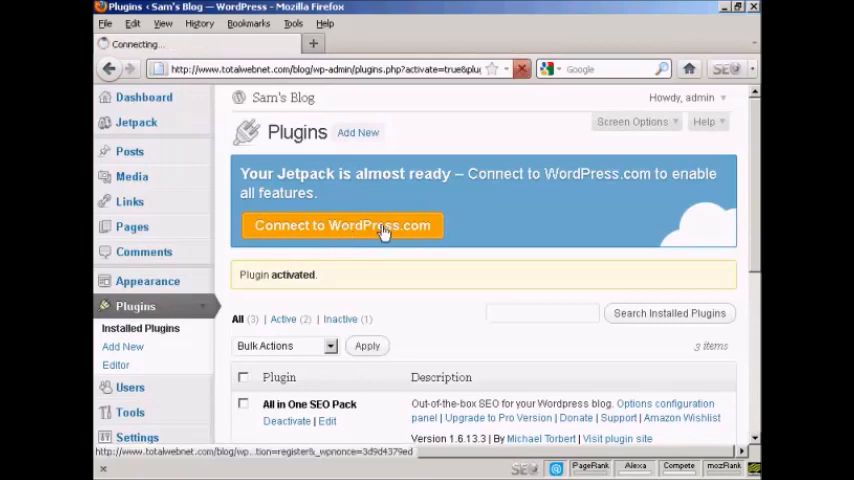
left_click(342, 224)
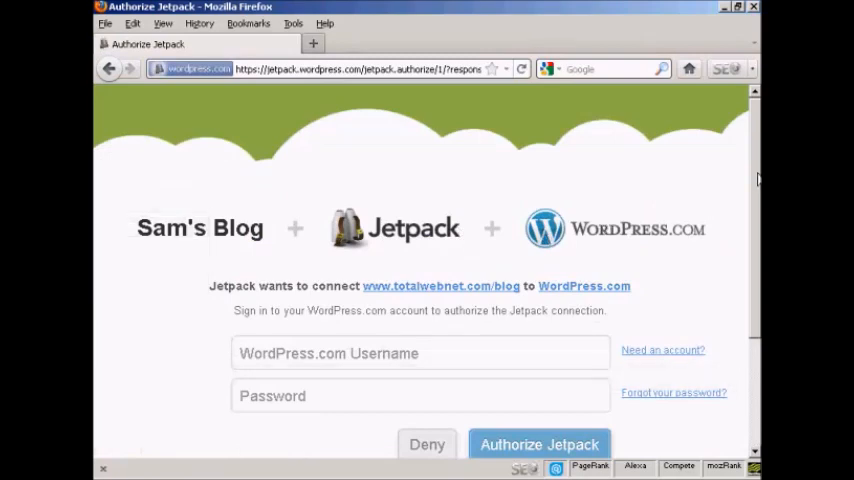
- Sign in with WordPress.com username 'newme' and password, then authorize the Jetpack connection
scroll("up", 3)
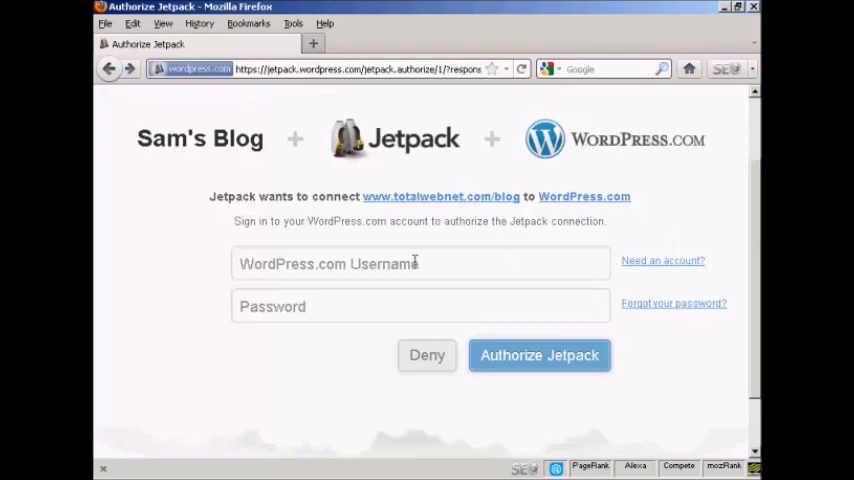
left_click(420, 264)
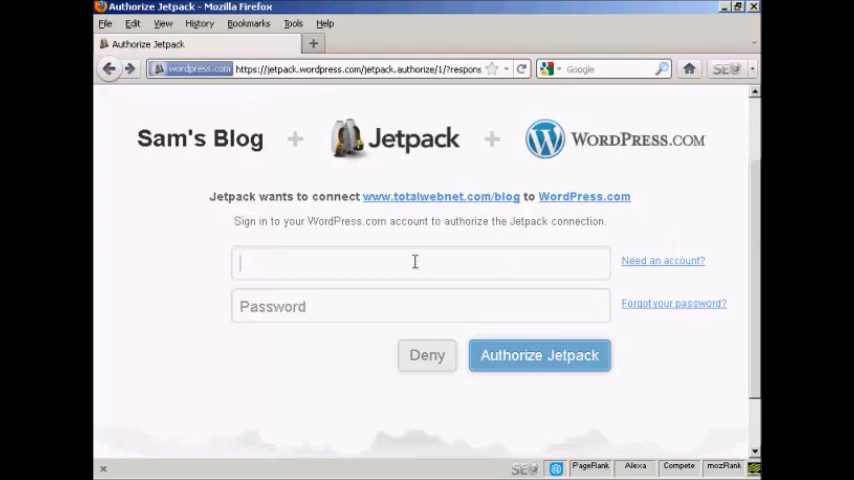
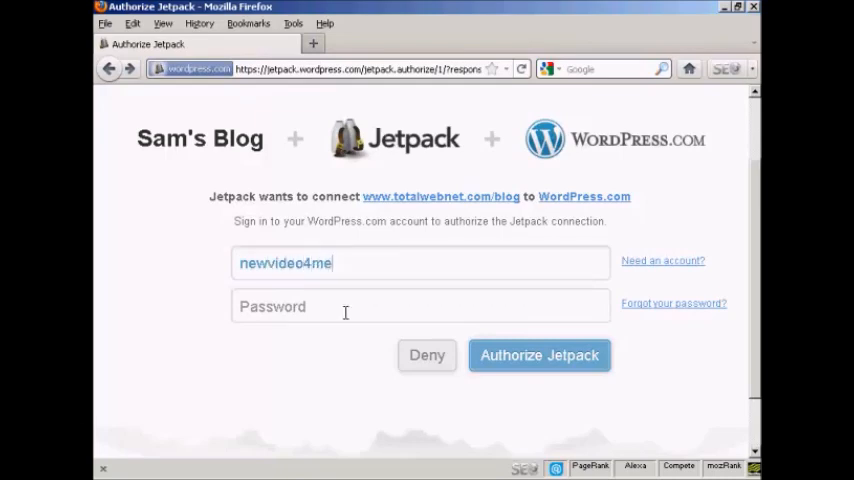
left_click(420, 304)
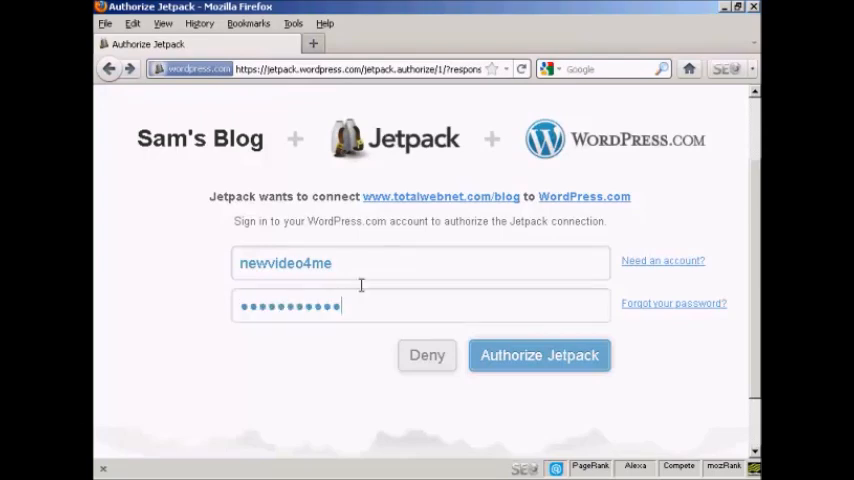
mouse_move(552, 372)
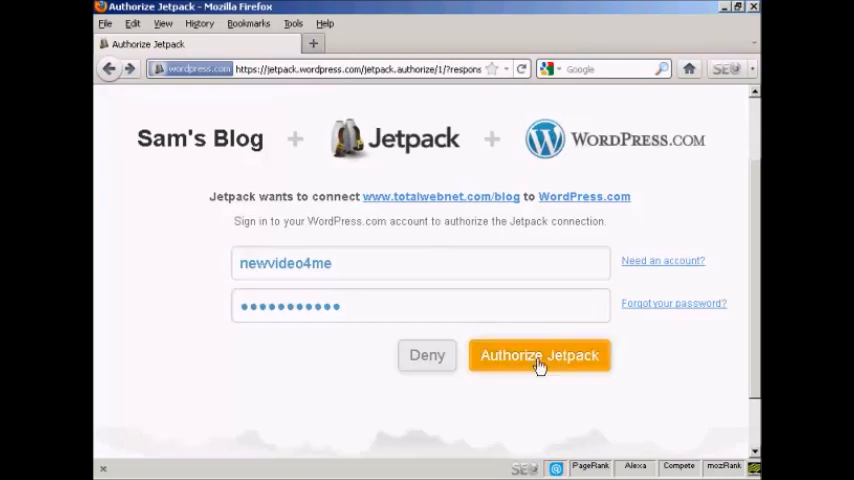
left_click(540, 356)
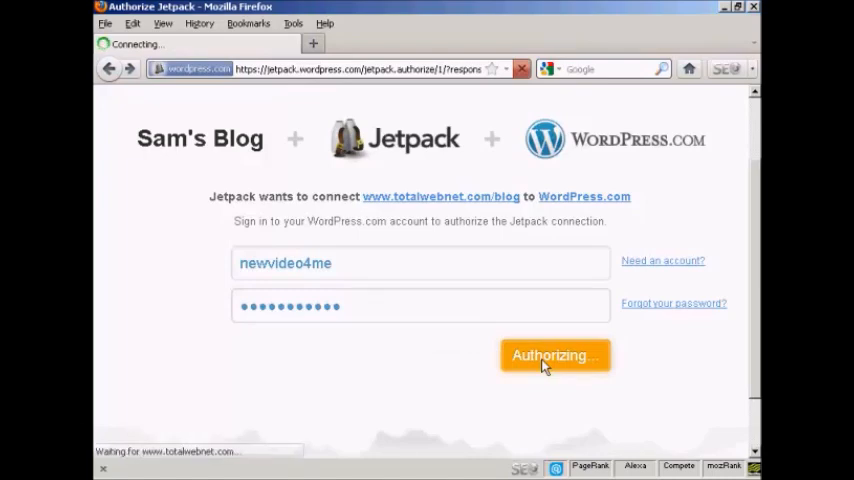
left_click(554, 356)
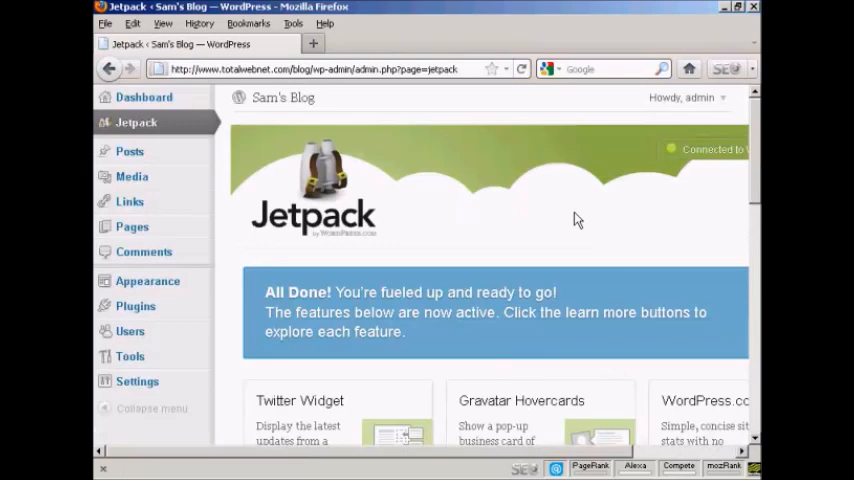